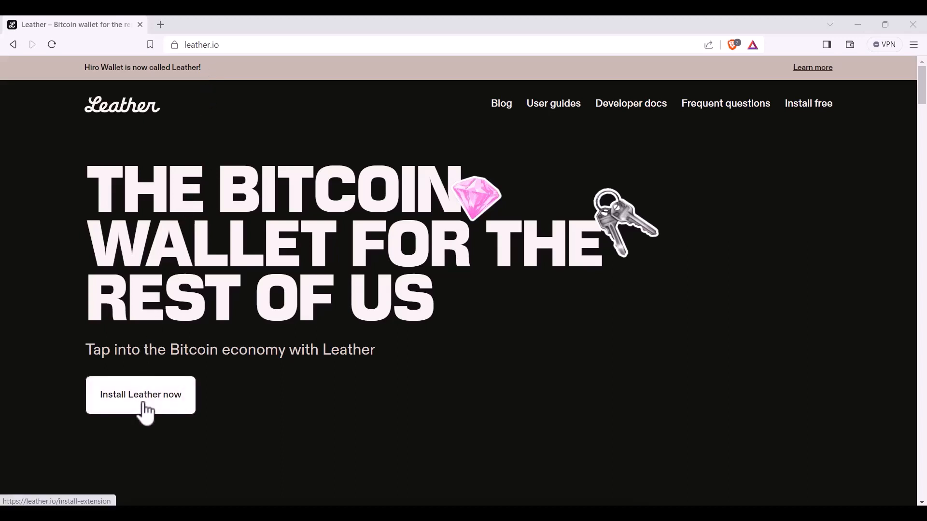
Add the Leather extension to Brave from its Chrome Web Store listing.
click(140, 394)
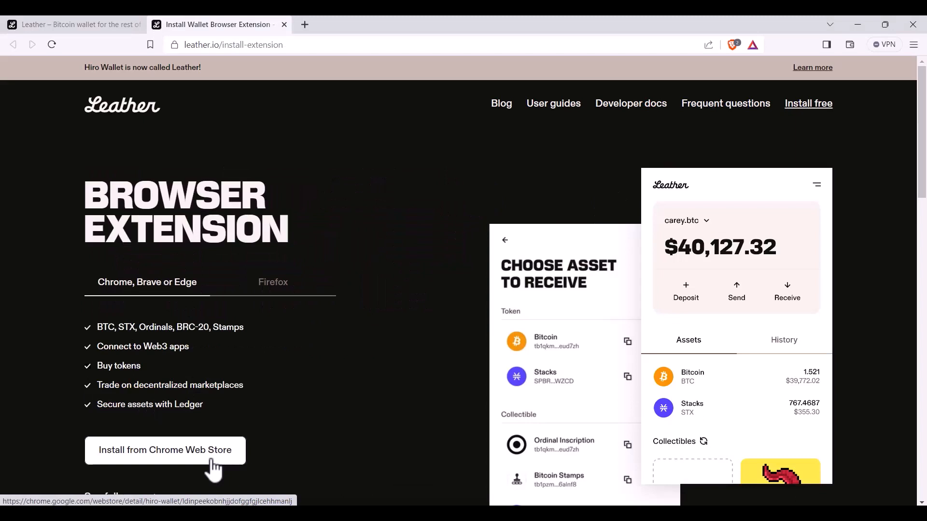
click(165, 450)
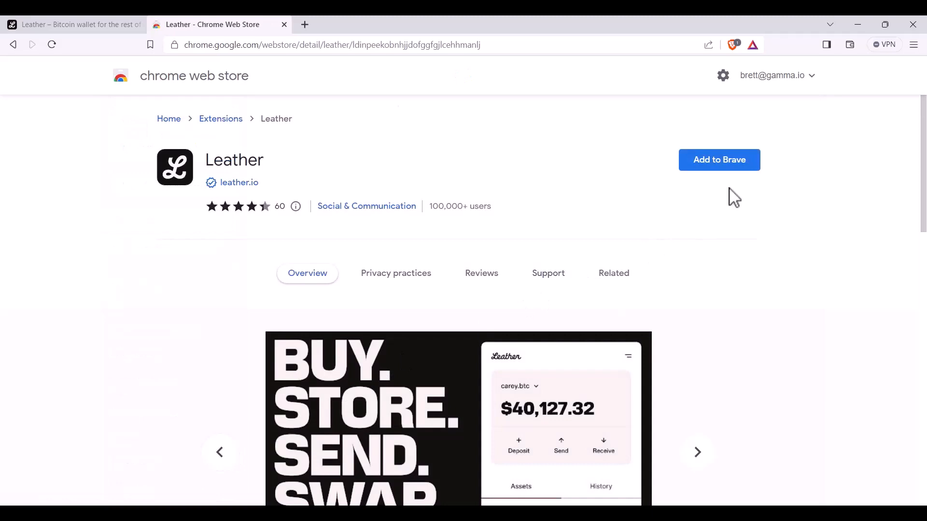
click(719, 160)
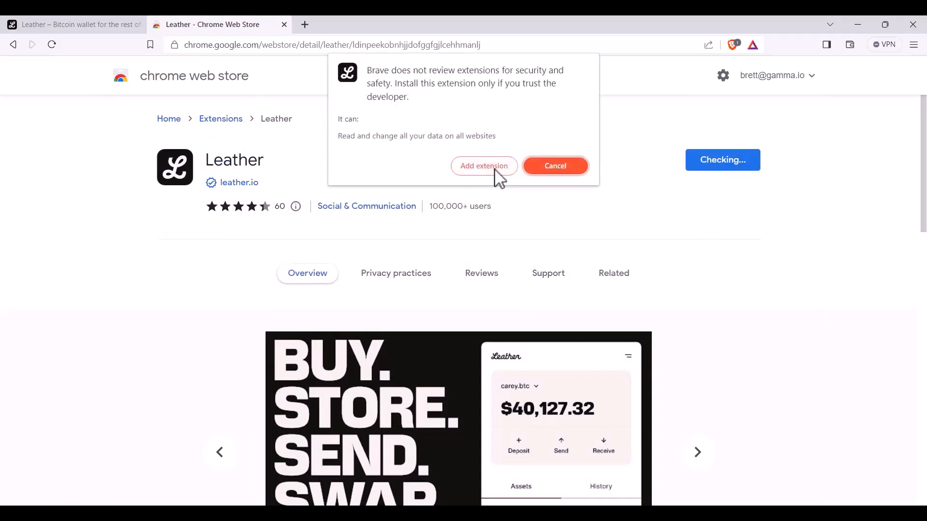
click(484, 165)
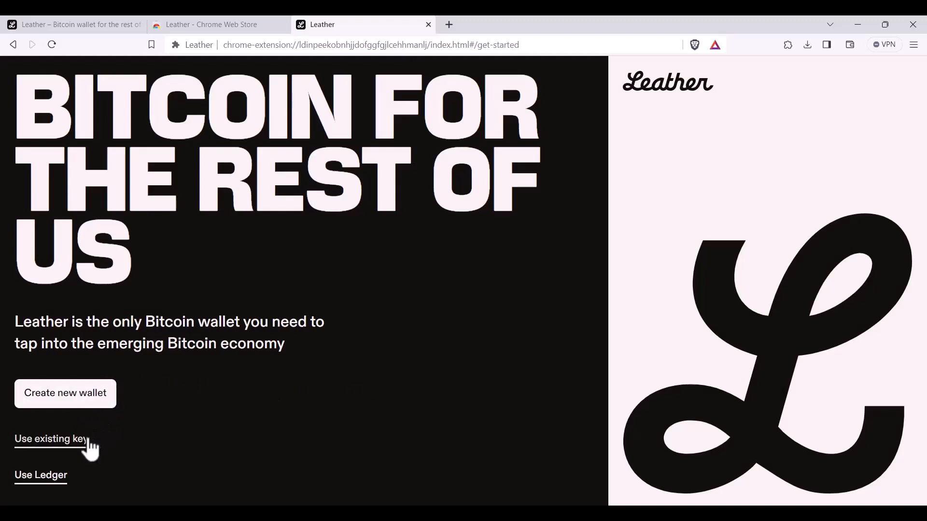
mouse_move(89, 419)
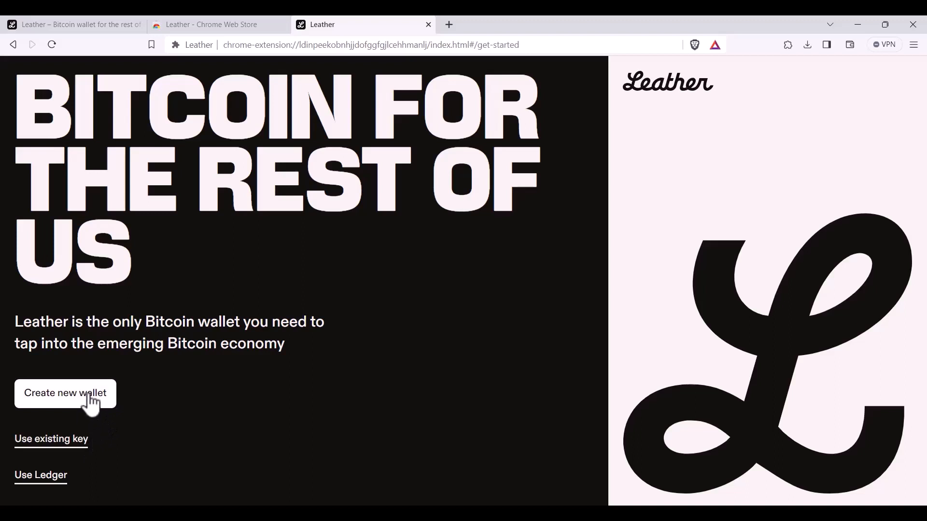
Choose Create new wallet on Leather's get-started page.
click(66, 393)
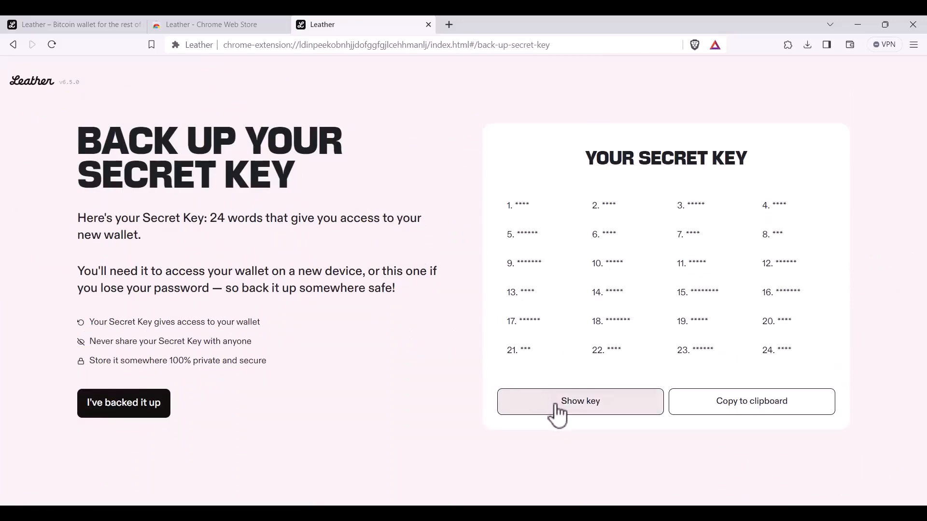
Unmask the 24 secret key words on the back-up page.
click(579, 402)
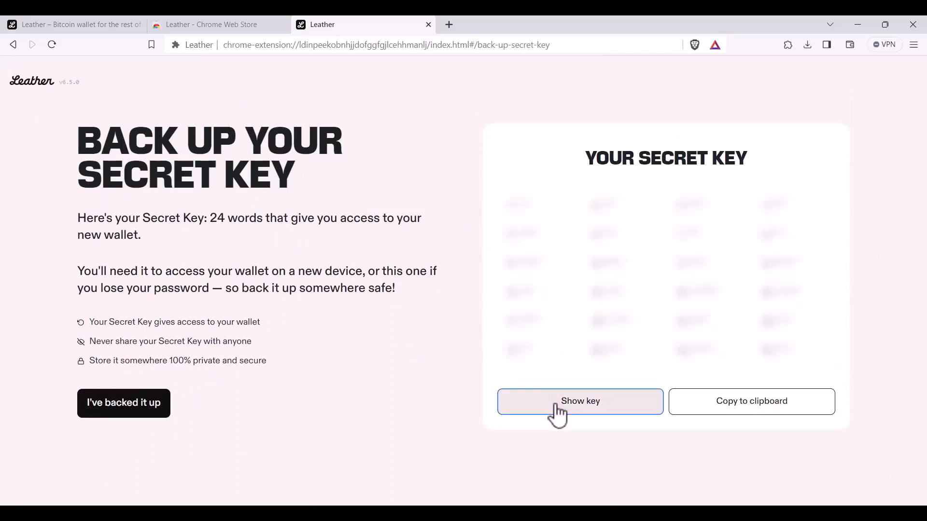
click(579, 401)
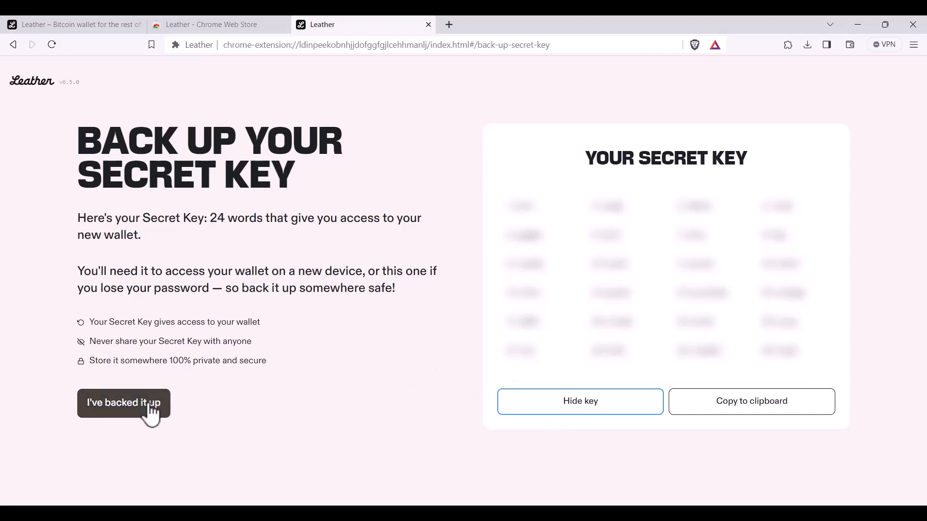
Confirm the secret key has been backed up.
click(123, 402)
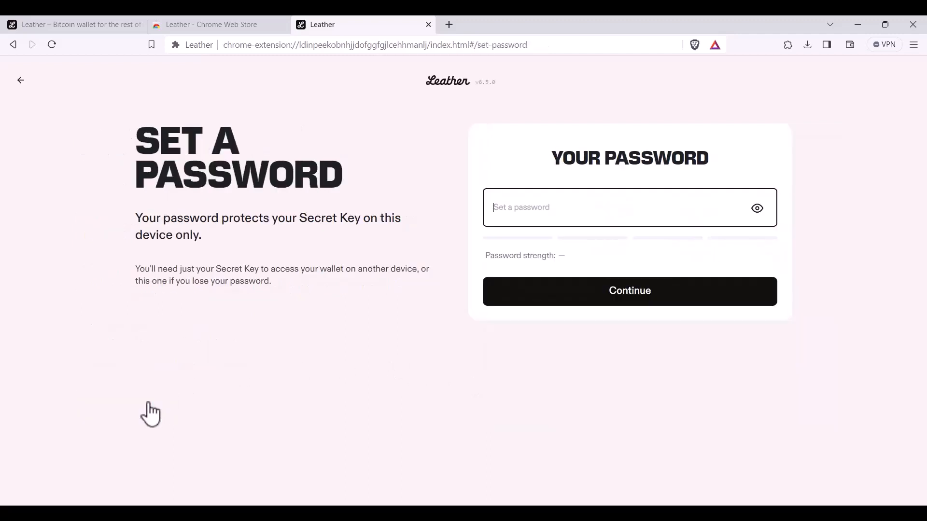
mouse_move(384, 321)
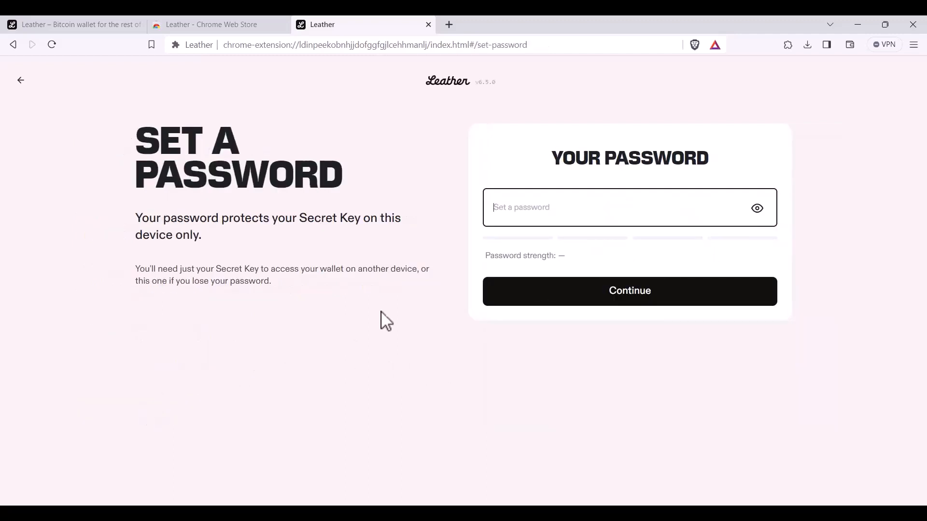
mouse_move(456, 278)
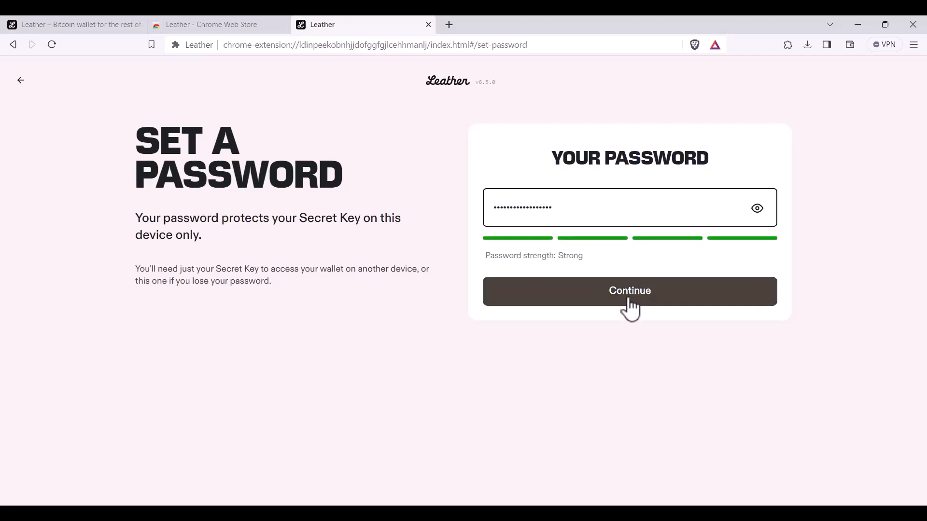
Submit the password to open Account 1, then show its Bitcoin and Stacks receive addresses.
click(629, 290)
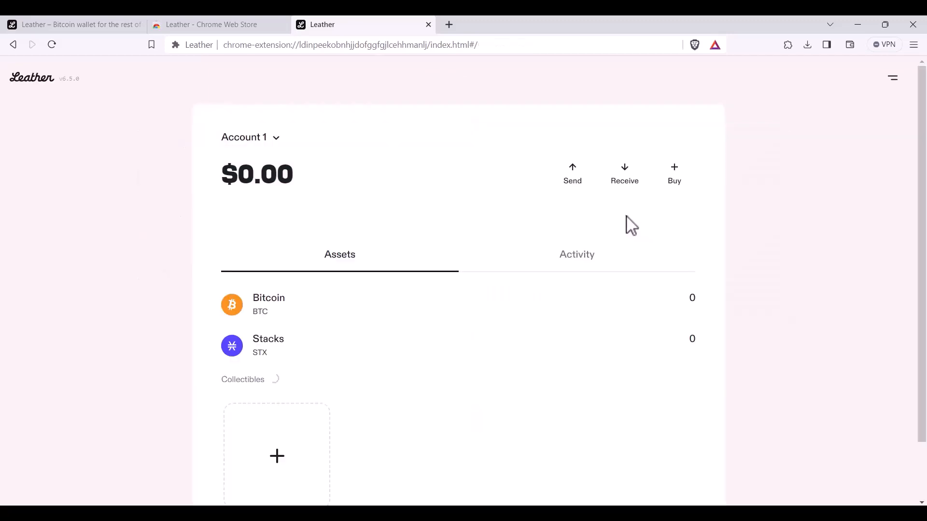
mouse_move(623, 224)
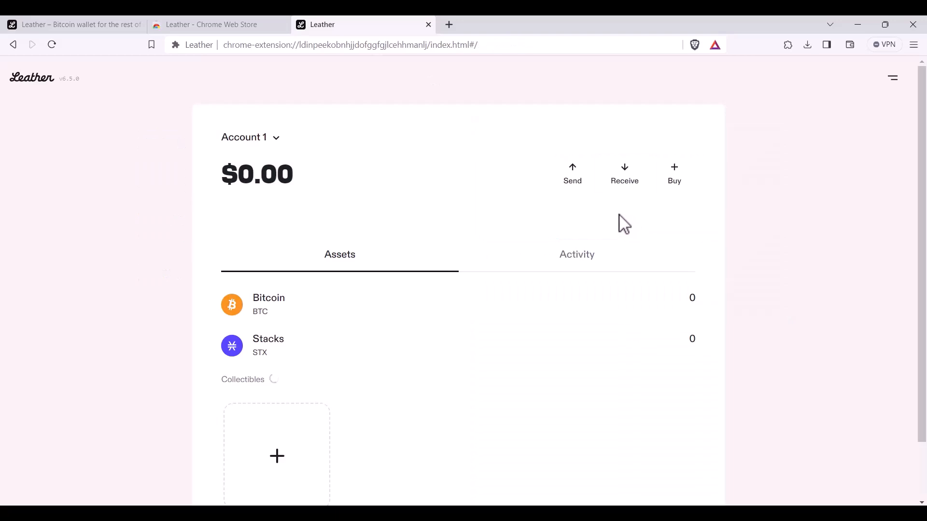
click(624, 173)
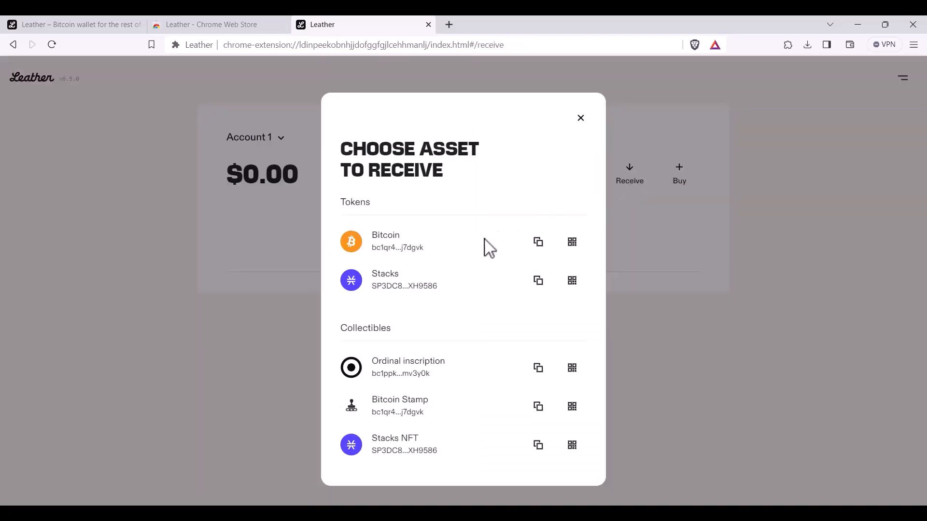
mouse_move(481, 251)
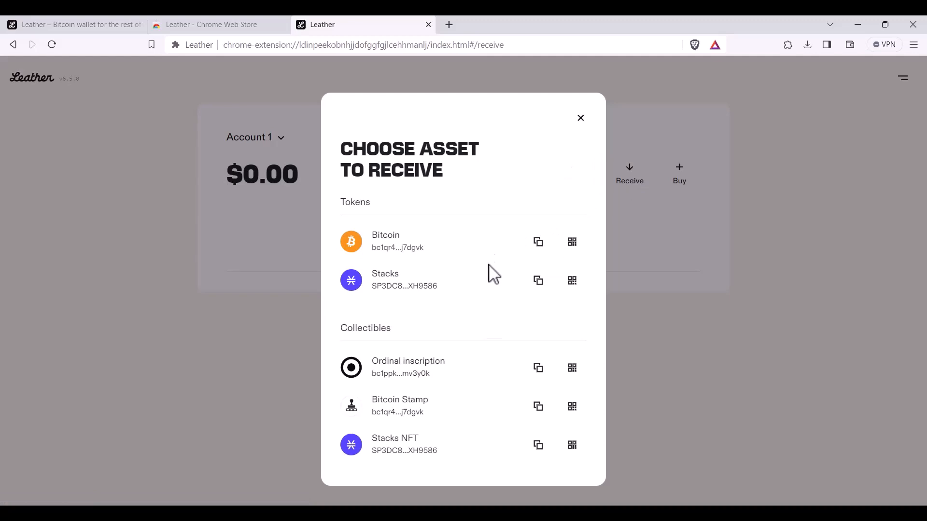
mouse_move(480, 369)
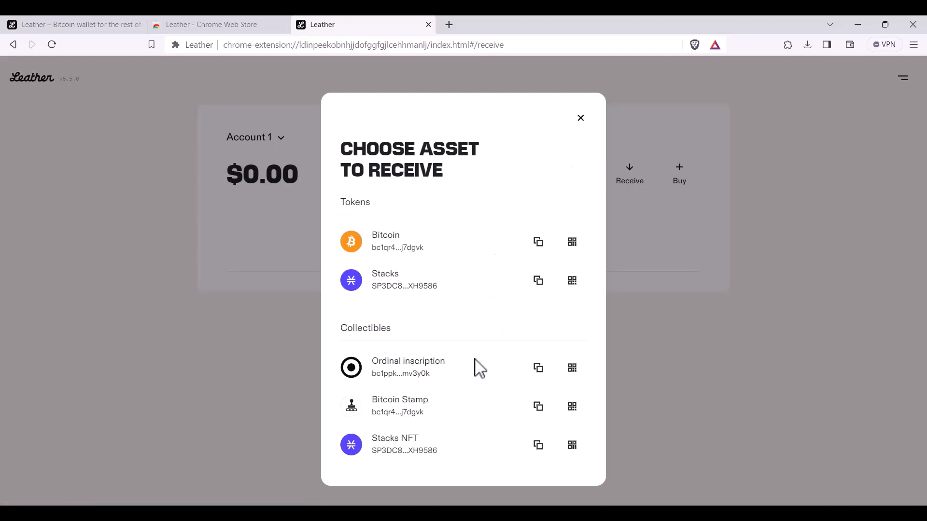
mouse_move(476, 371)
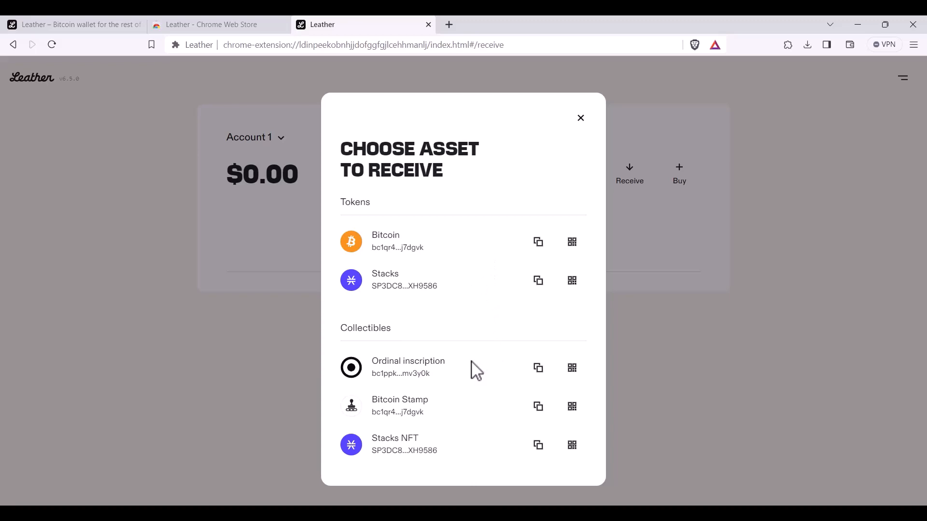
mouse_move(471, 408)
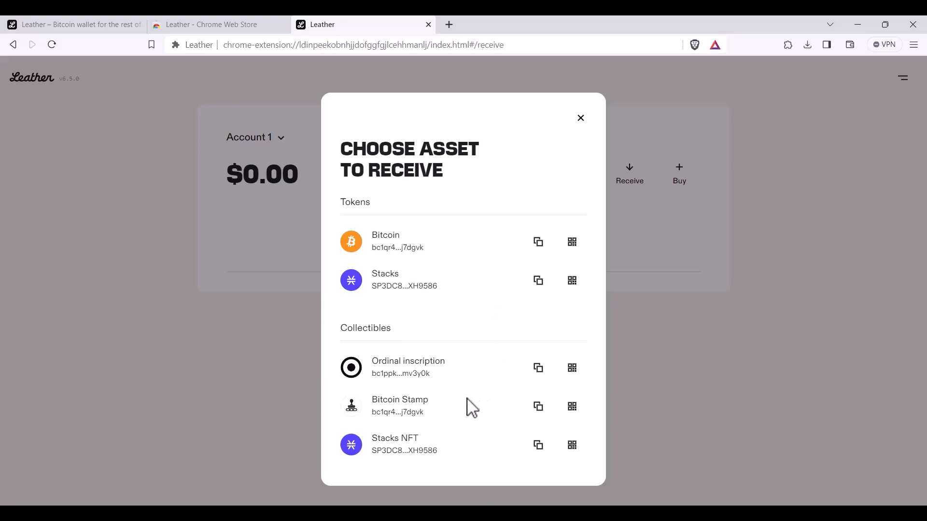
mouse_move(468, 455)
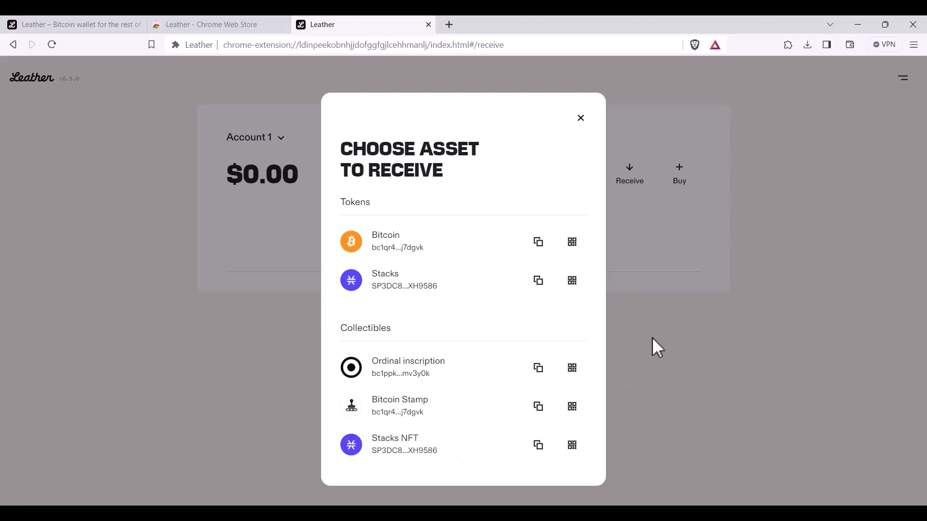
Dismiss the receive overlay and show Brave's installed extensions menu listing Leather.
click(580, 118)
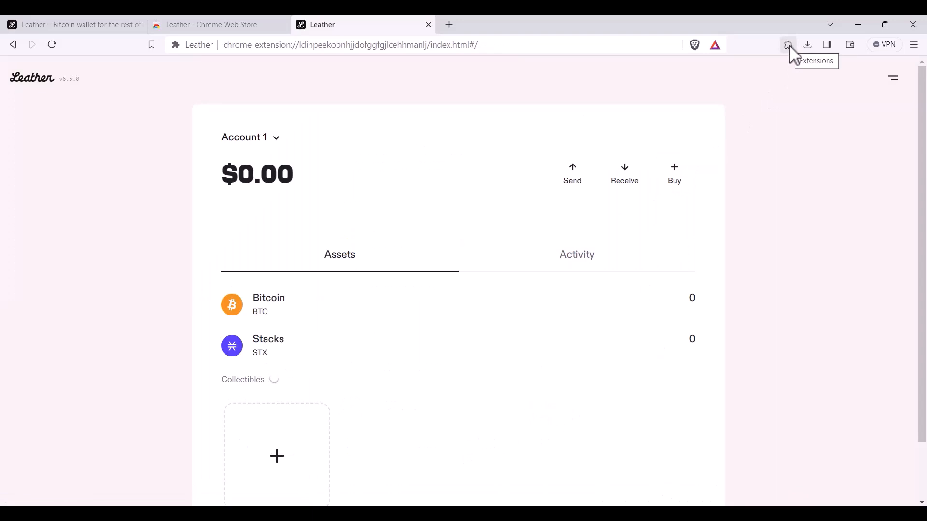
click(787, 44)
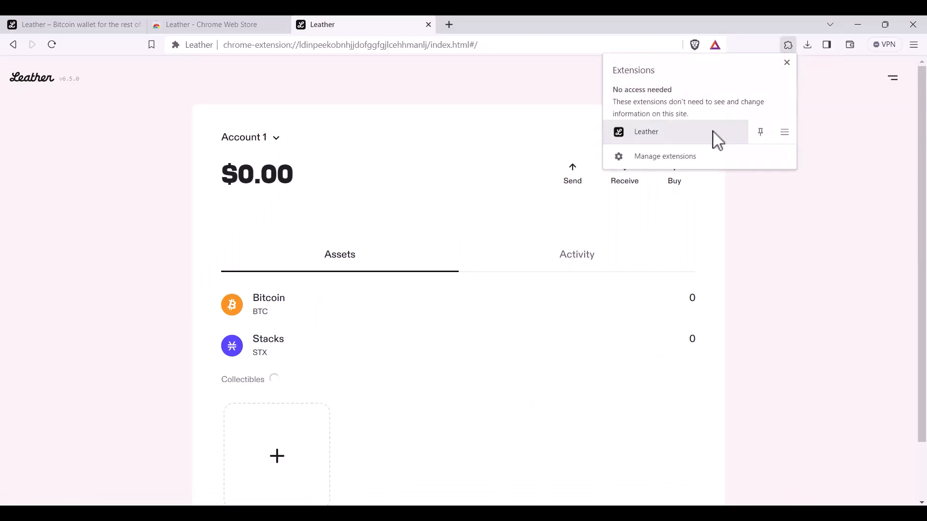